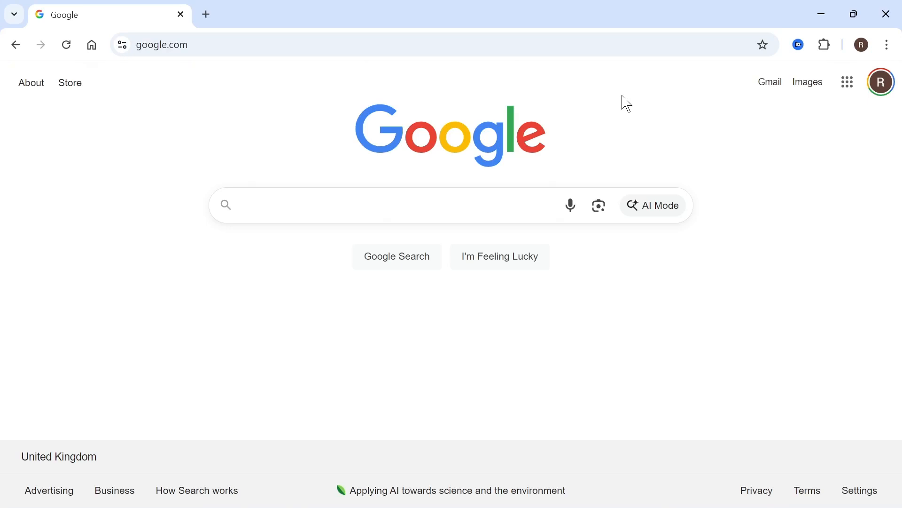
pyautogui.moveTo(646, 99)
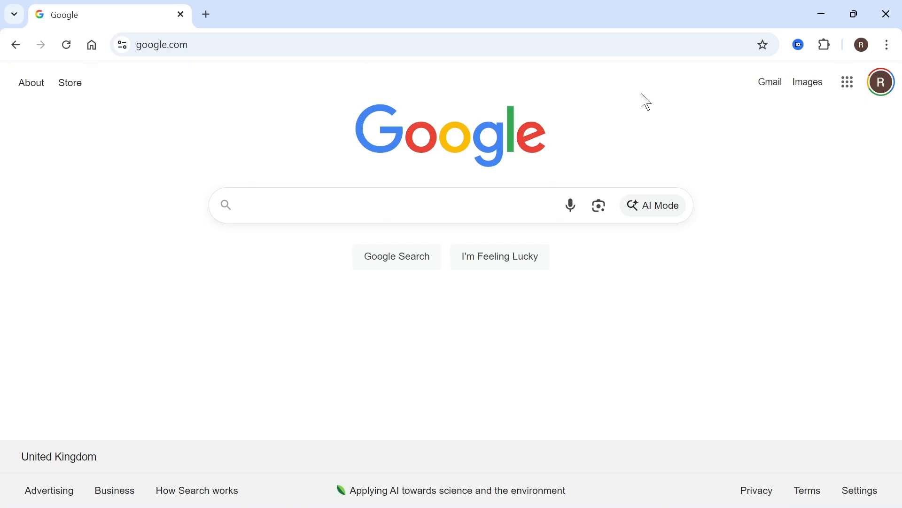
# - Open About Chrome and confirm Chrome is up to date on version 139.0.7258.155
pyautogui.click(380, 205)
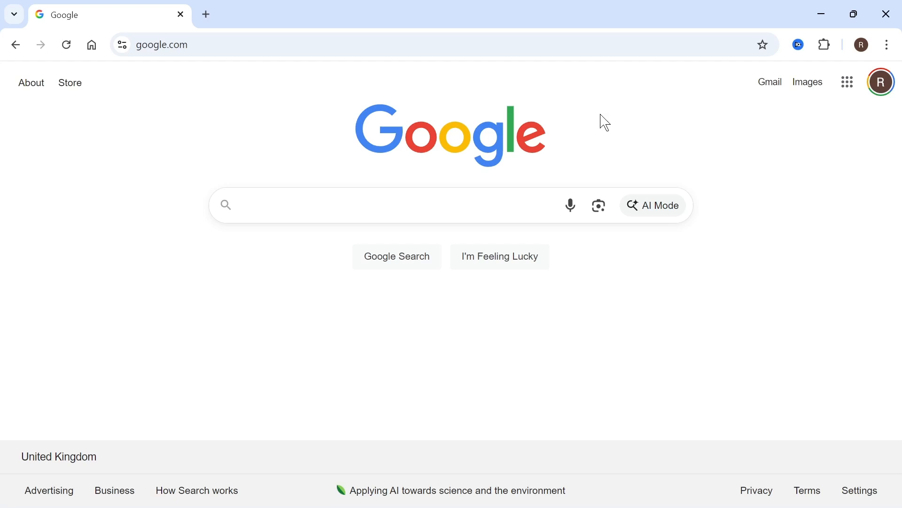
pyautogui.moveTo(601, 112)
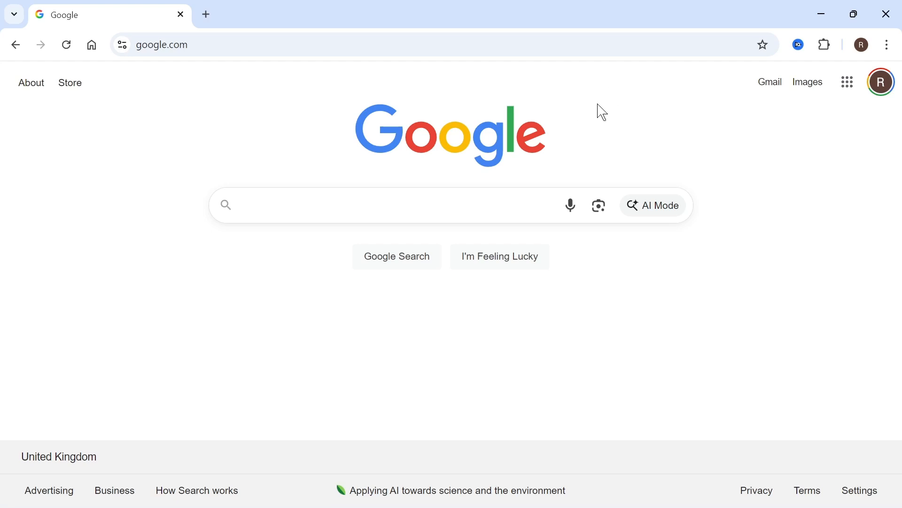
pyautogui.moveTo(582, 316)
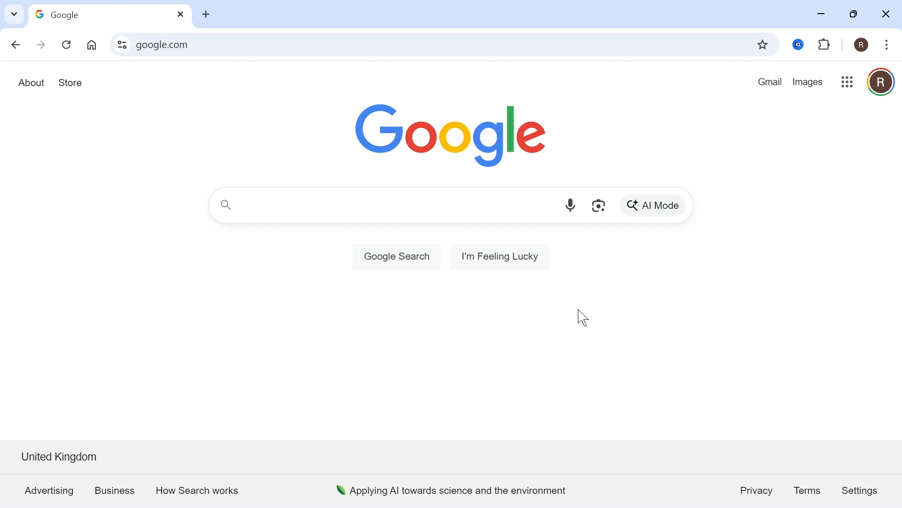
pyautogui.moveTo(652, 95)
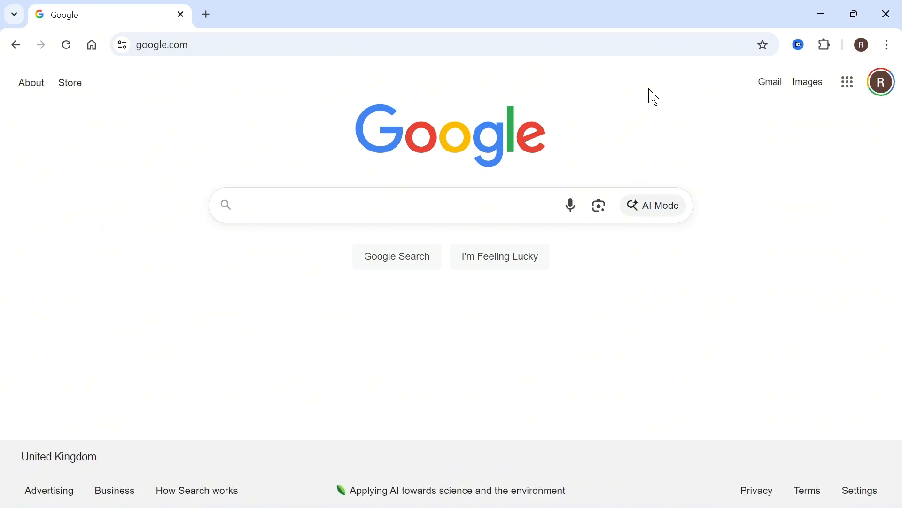
pyautogui.click(887, 45)
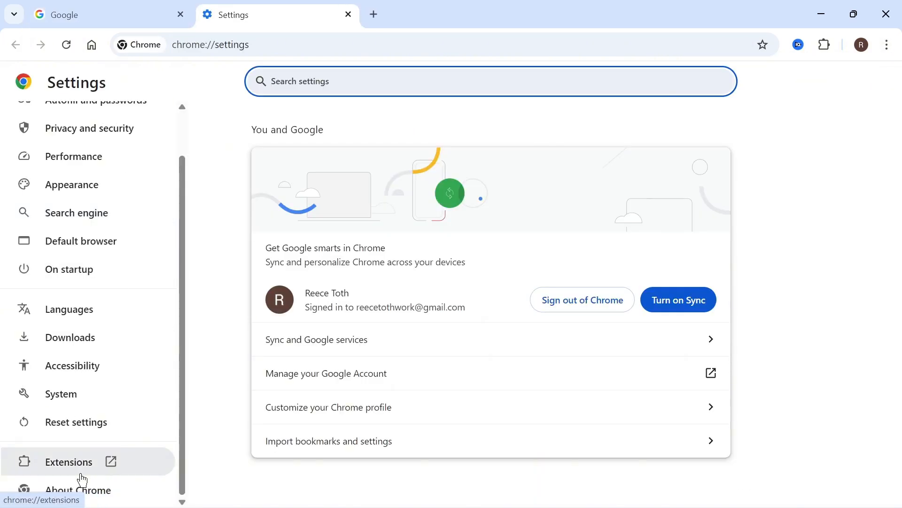
pyautogui.click(78, 490)
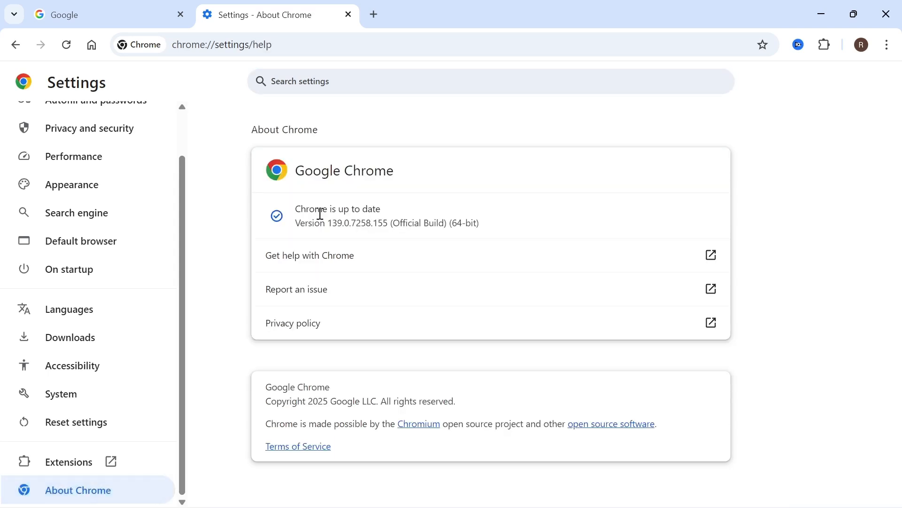
pyautogui.moveTo(319, 212); pyautogui.dragTo(409, 224)
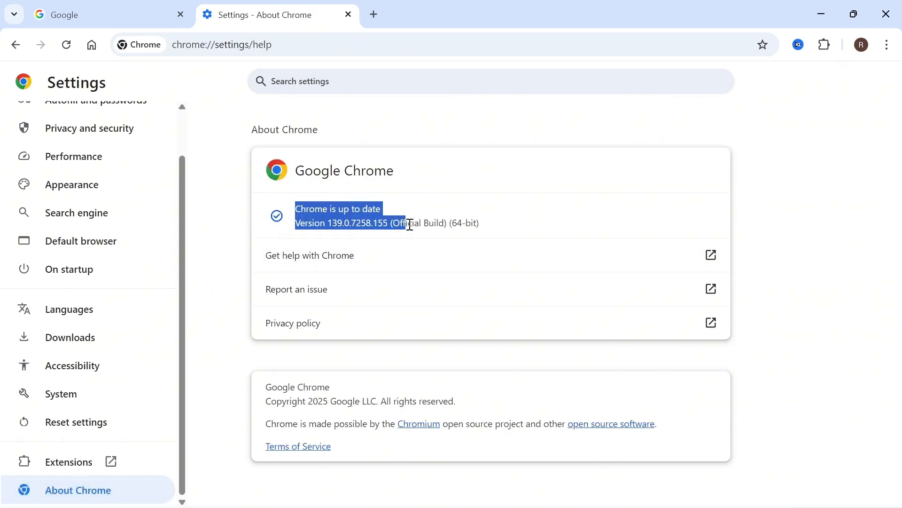
pyautogui.click(447, 156)
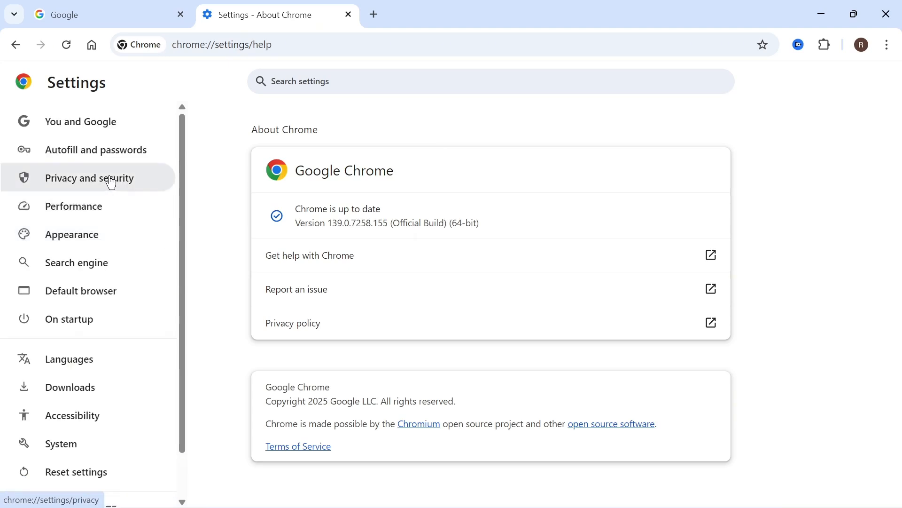
# - Check in Privacy and security that third-party cookies are allowed
pyautogui.click(89, 177)
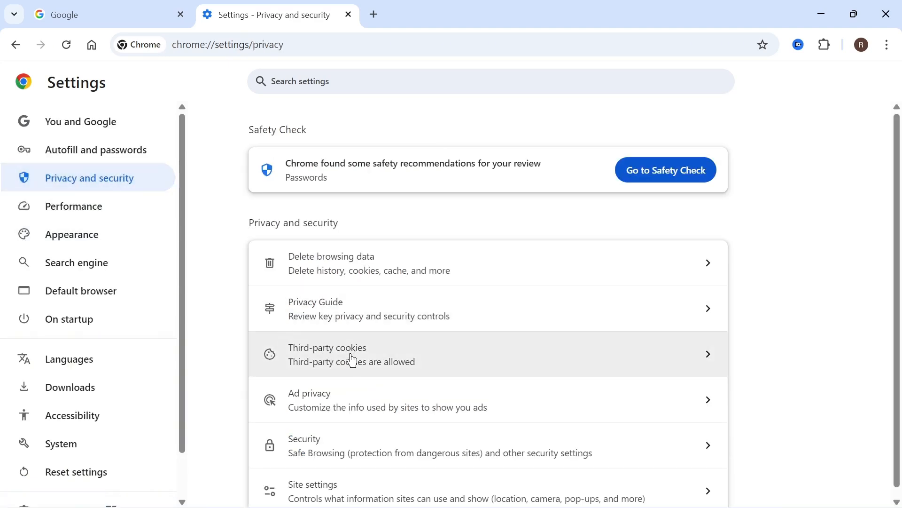
pyautogui.click(351, 354)
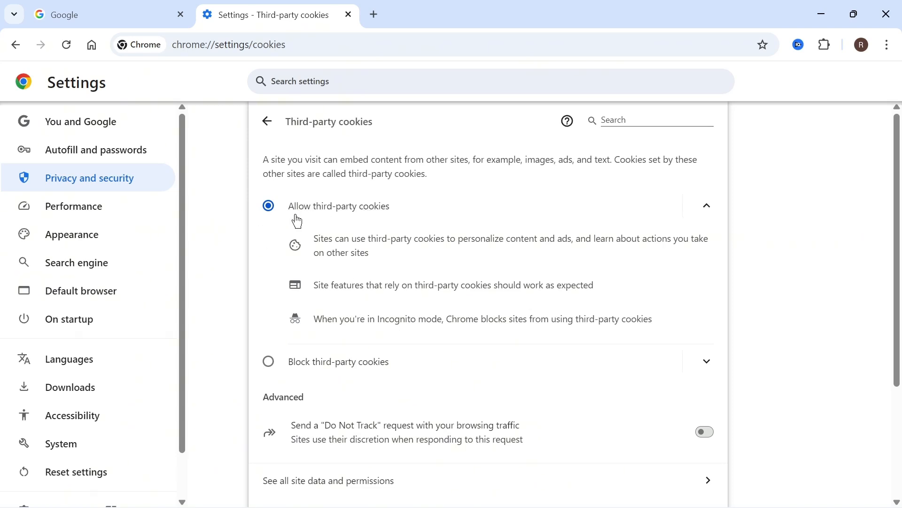
pyautogui.moveTo(310, 223)
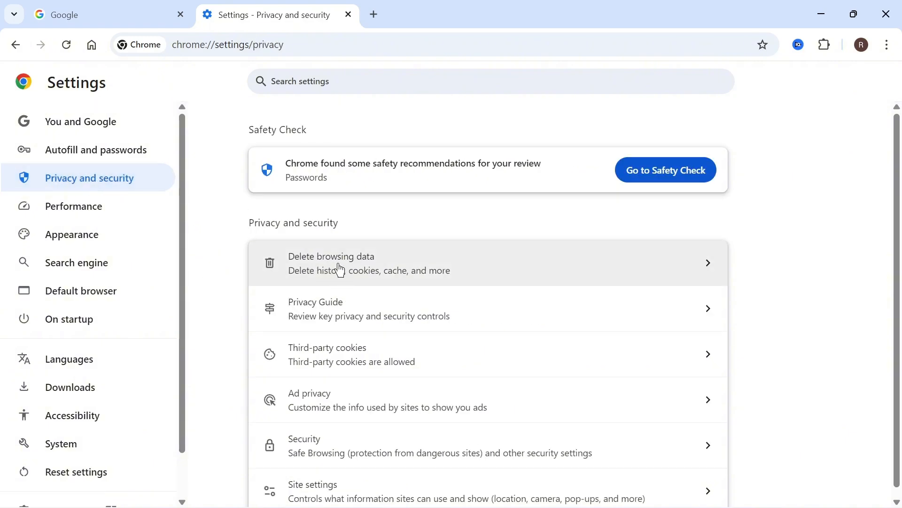
# - Delete browsing history and cookies and other site data for All time
pyautogui.click(338, 263)
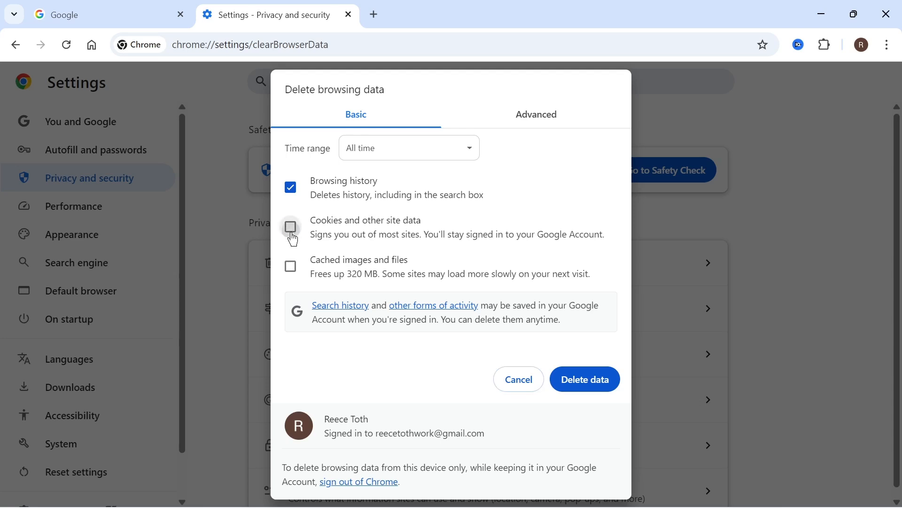
pyautogui.click(290, 227)
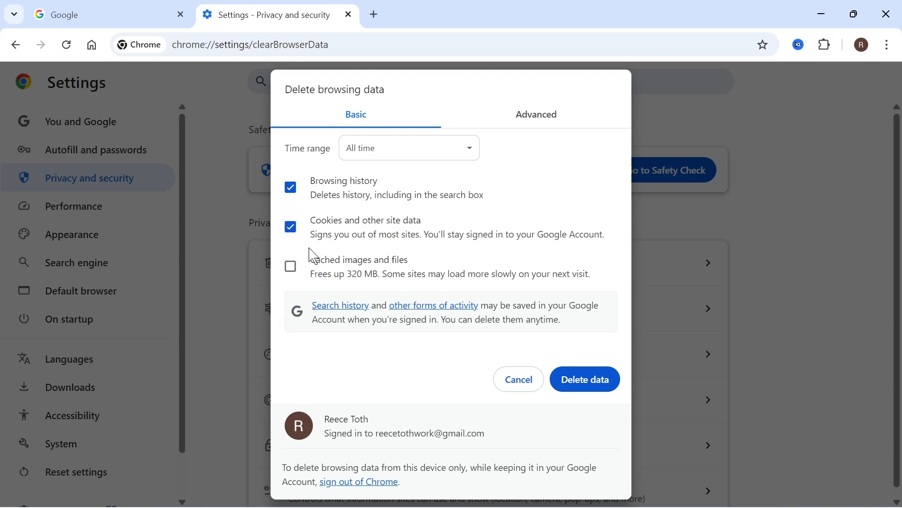
pyautogui.click(408, 147)
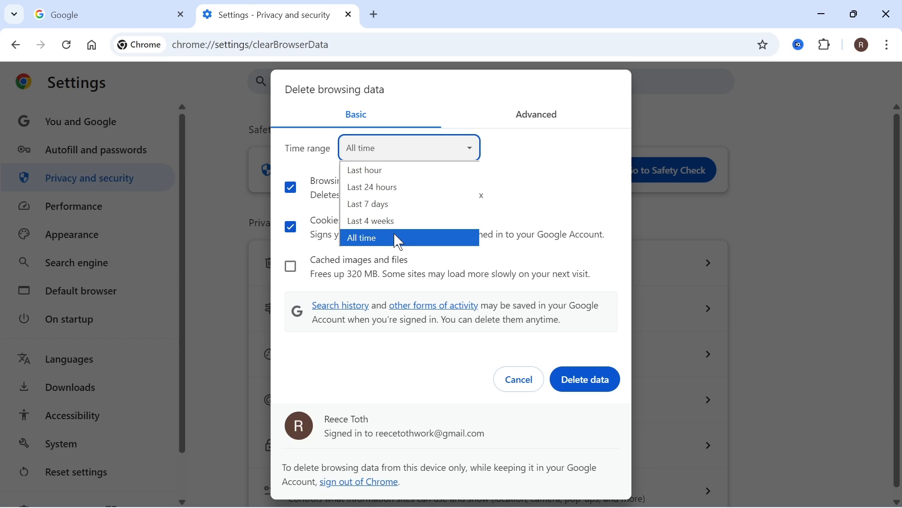
pyautogui.click(361, 237)
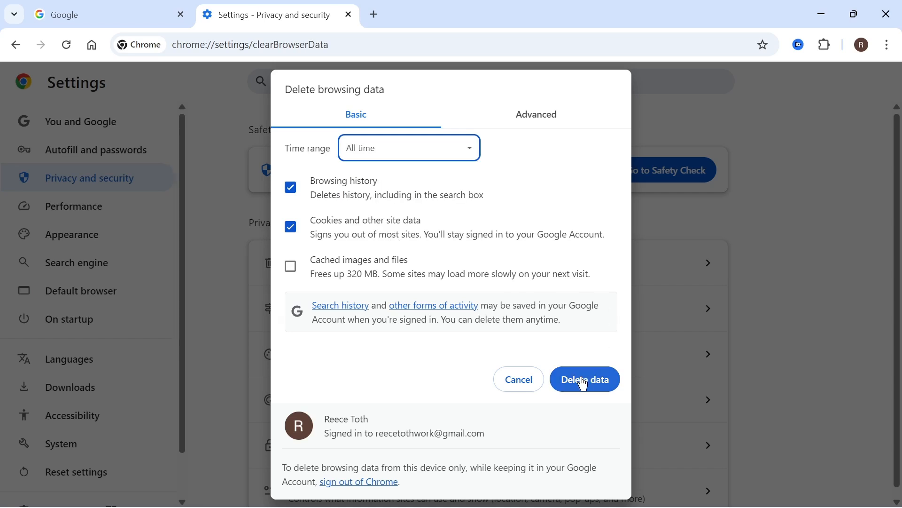
pyautogui.click(584, 379)
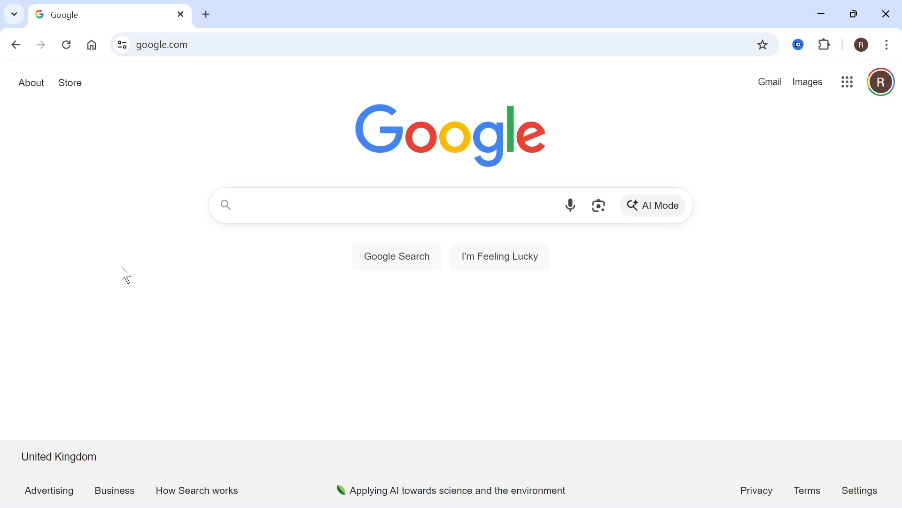
pyautogui.moveTo(249, 142)
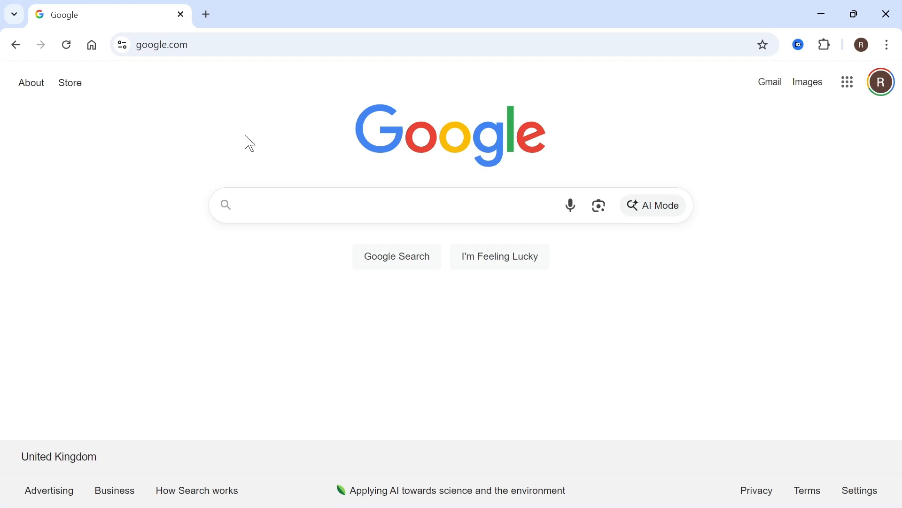
# - Switch off the vidIQ Vision for YouTube extension on the Manage Extensions page
pyautogui.click(887, 45)
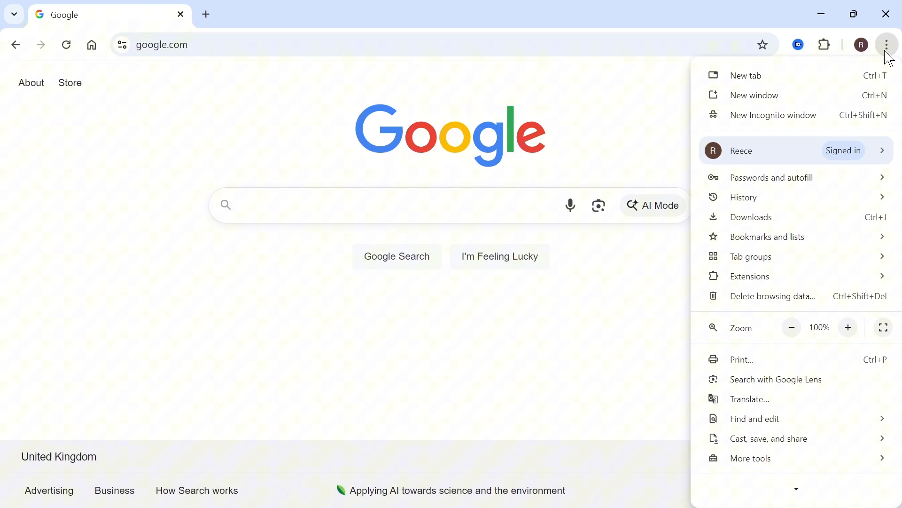
pyautogui.click(750, 276)
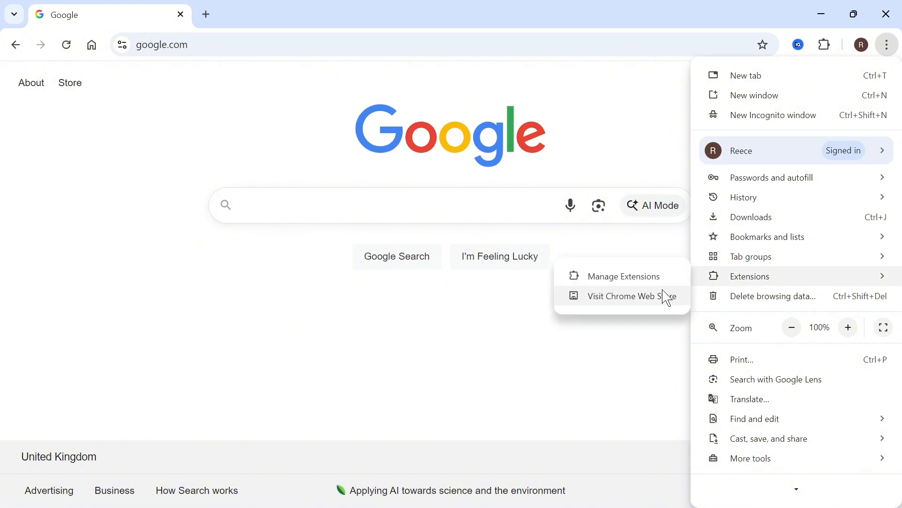
pyautogui.click(621, 276)
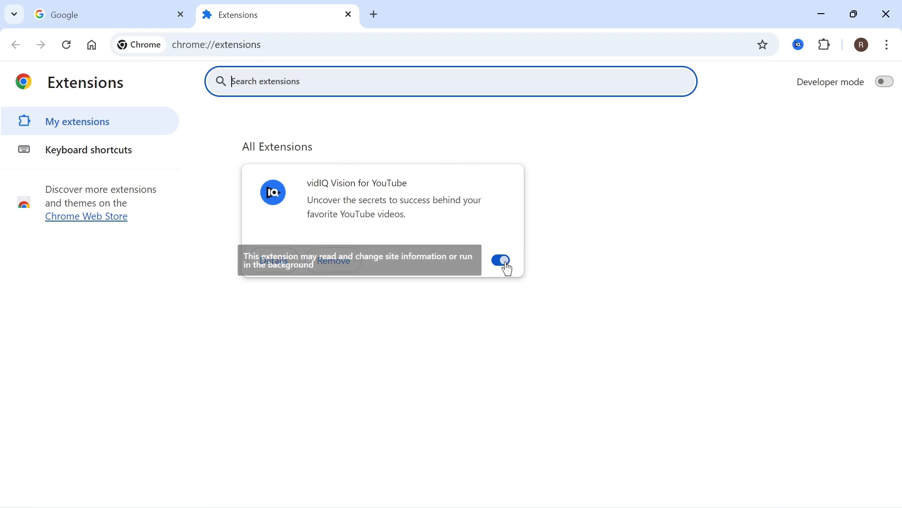
pyautogui.click(500, 259)
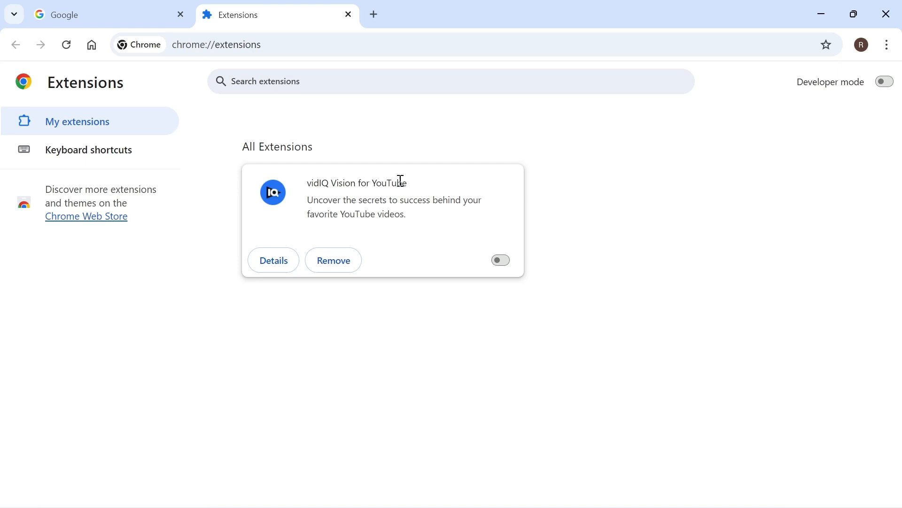
pyautogui.moveTo(413, 221)
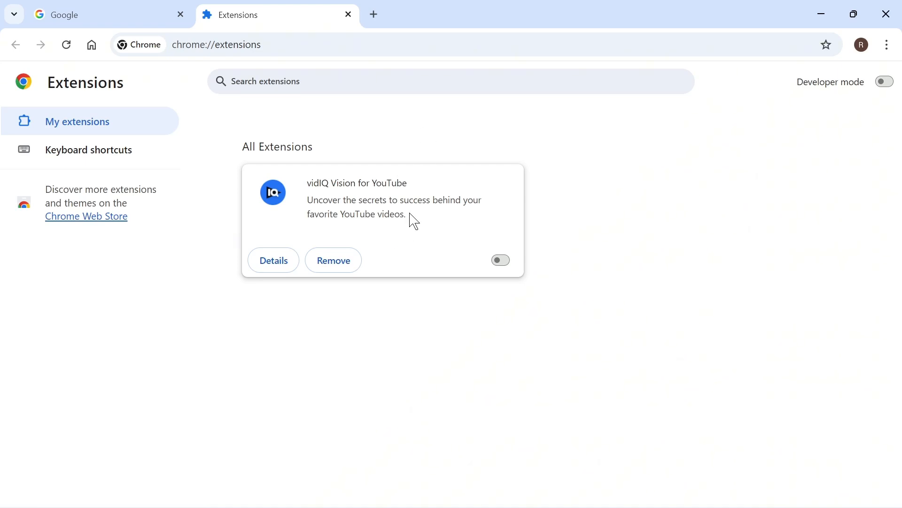
pyautogui.moveTo(500, 123)
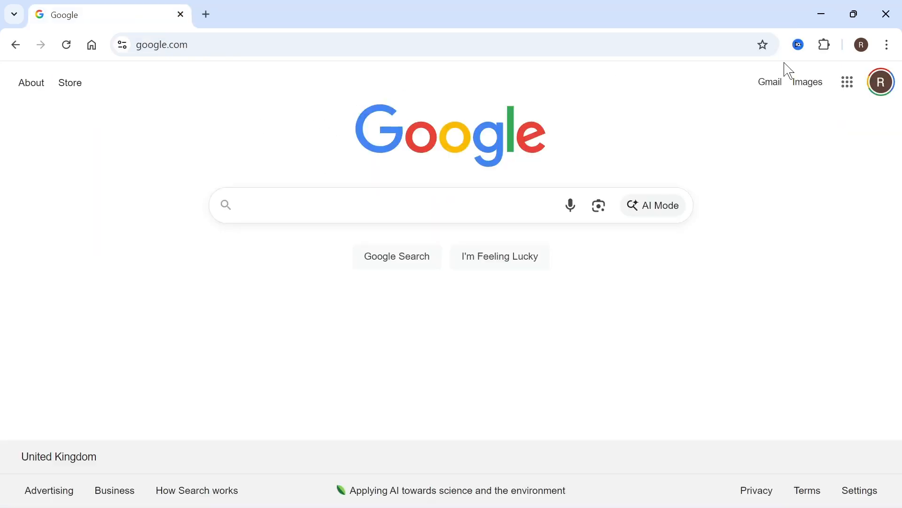
# - Search the Google Account for passkeys and open Passkeys and security keys
pyautogui.click(887, 45)
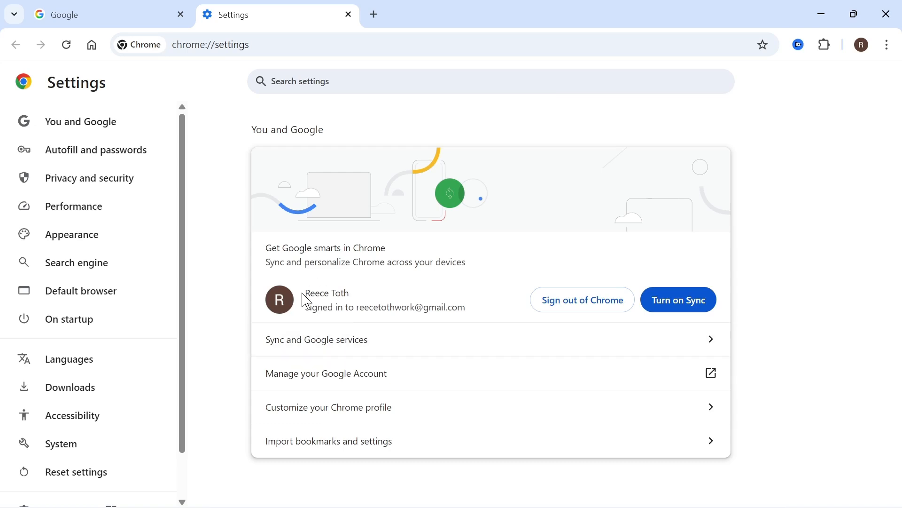
pyautogui.moveTo(624, 281)
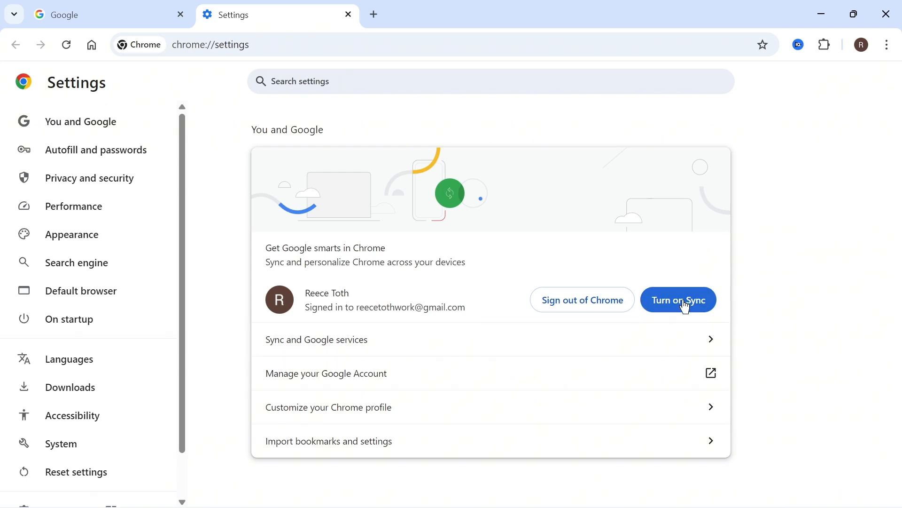
pyautogui.moveTo(476, 248)
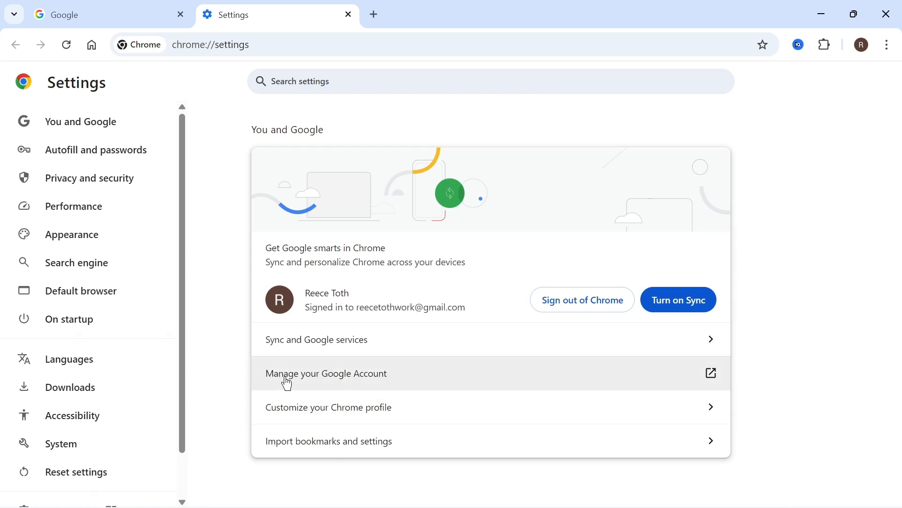
pyautogui.click(326, 372)
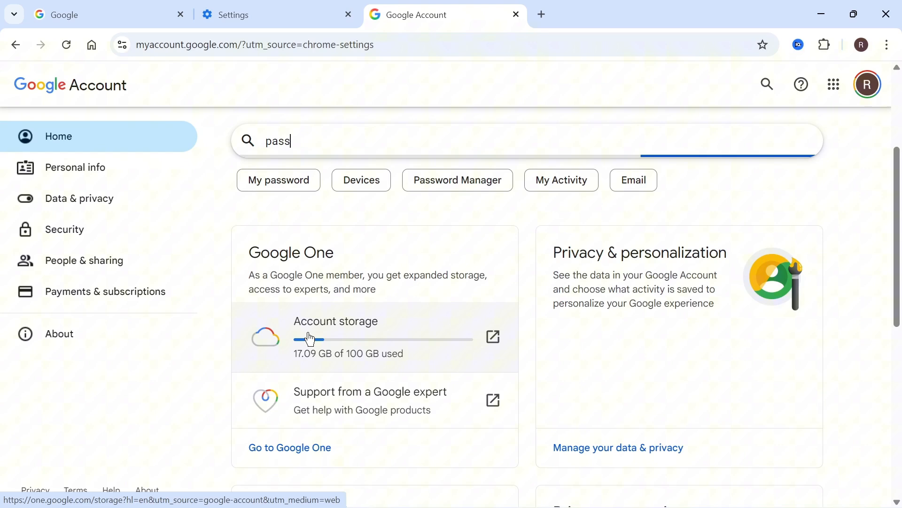
pyautogui.write('keys')
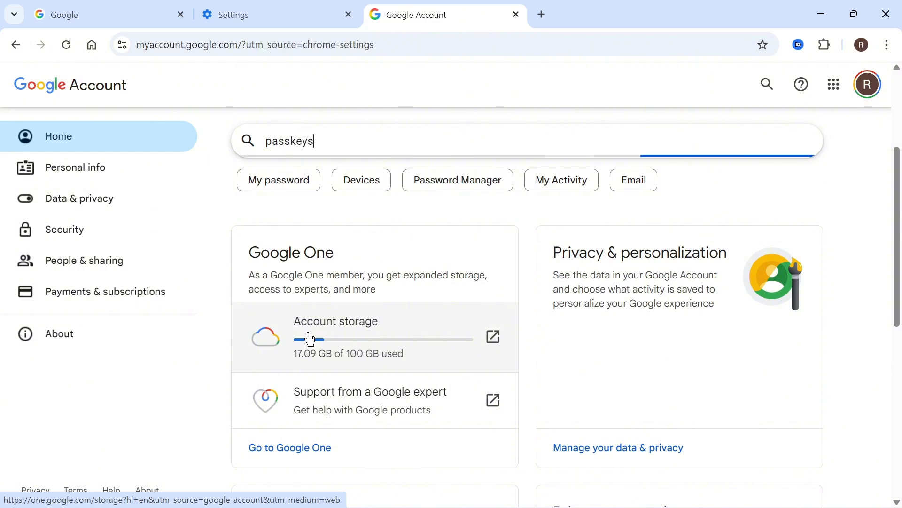
pyautogui.click(518, 141)
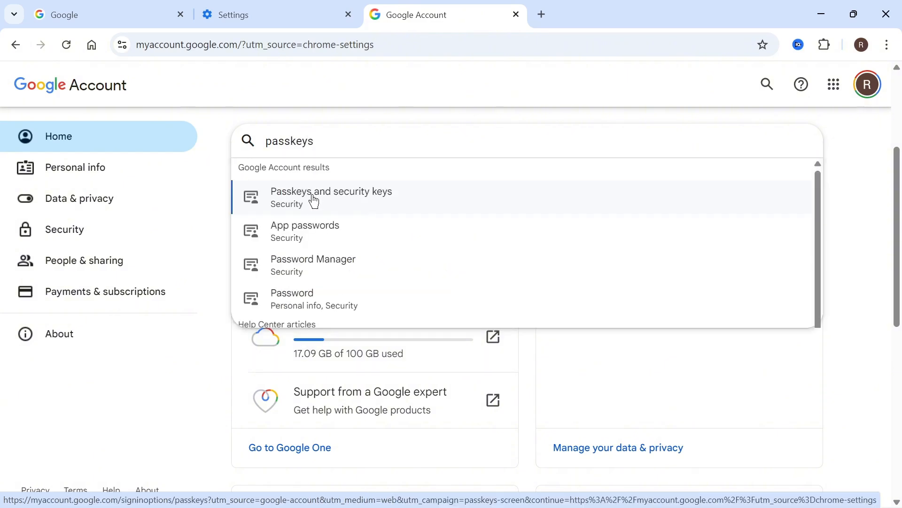
pyautogui.click(331, 197)
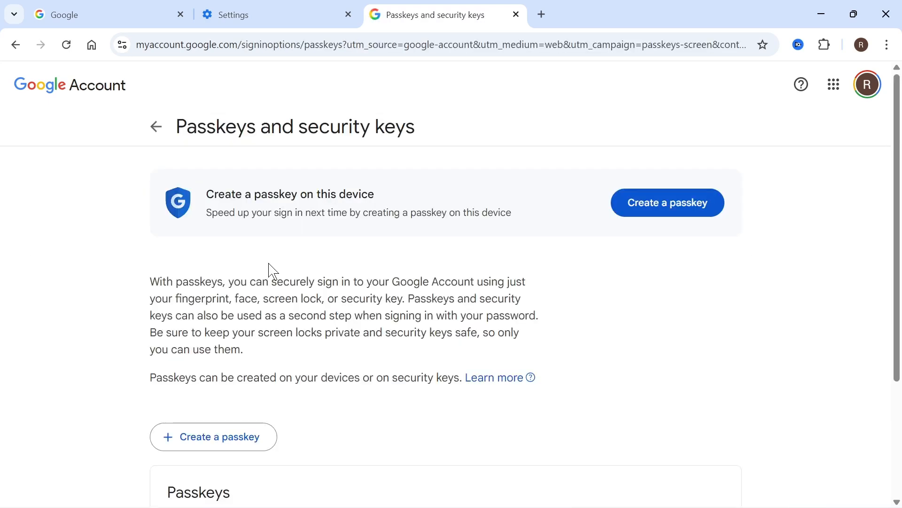
# - Scroll down to the saved iCloud Keychain passkey created April 20, 2024
pyautogui.scroll(-3)
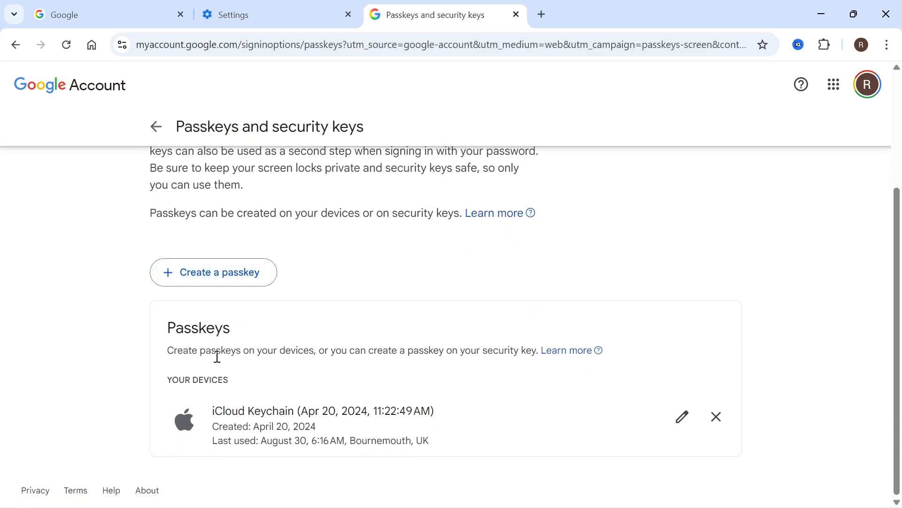
pyautogui.moveTo(559, 400)
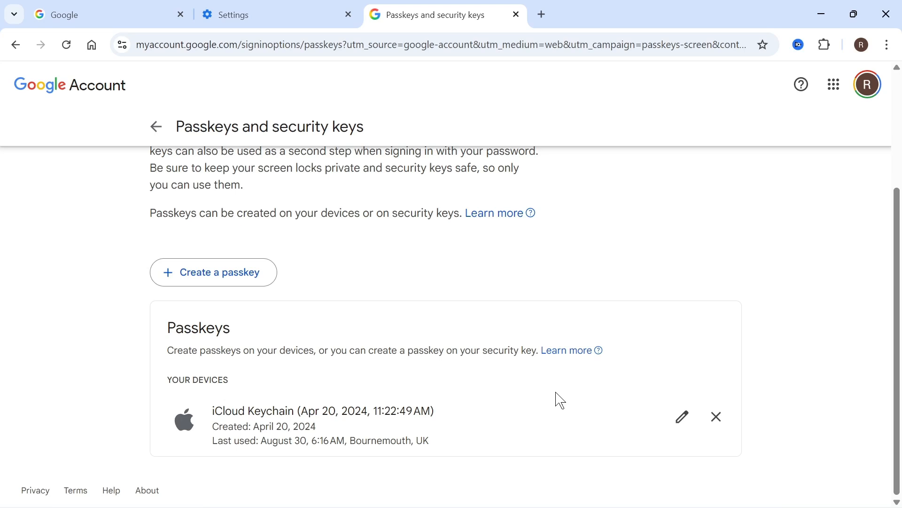
pyautogui.moveTo(716, 416)
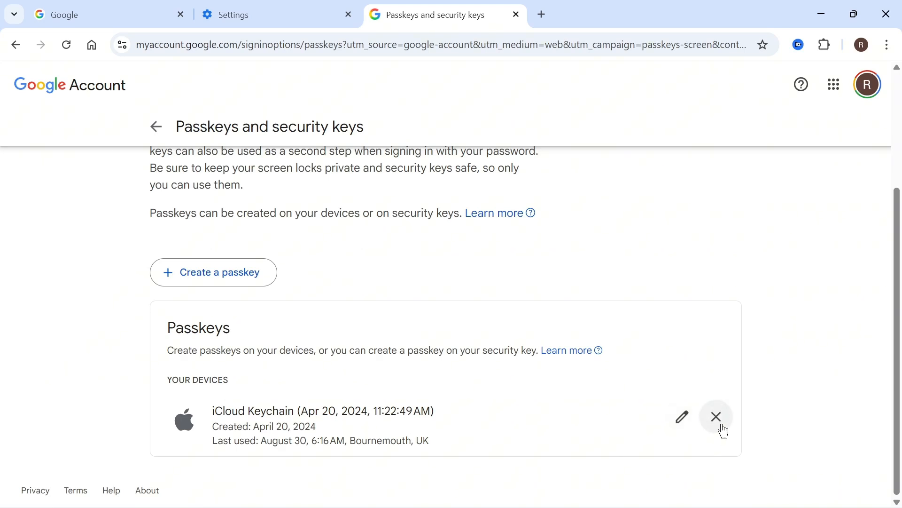
pyautogui.moveTo(719, 420)
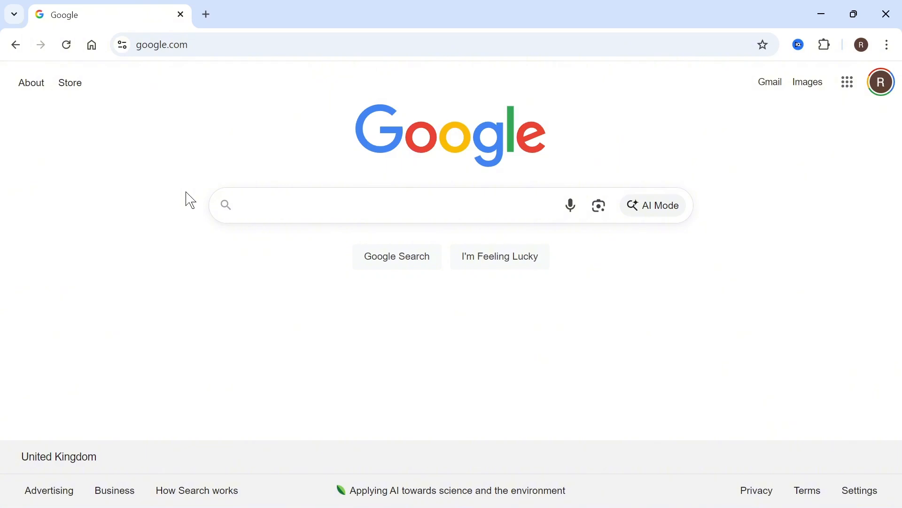
pyautogui.moveTo(159, 209)
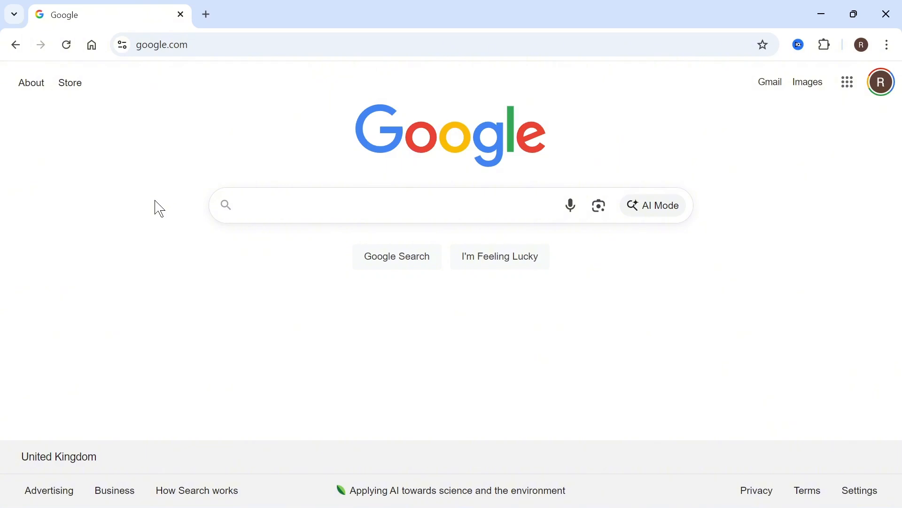